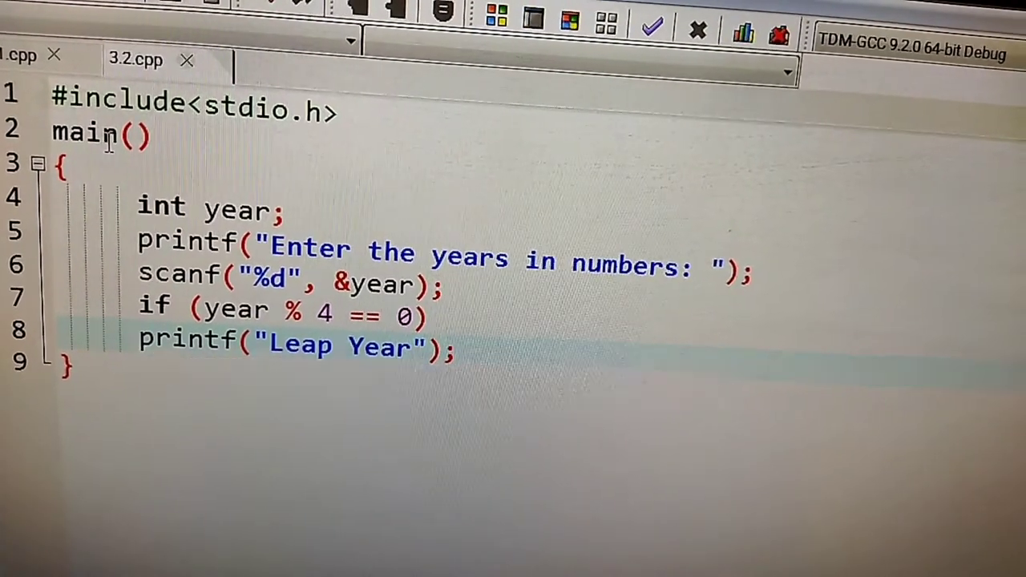
# - Bring up the editor context menu on main in 3.2.cpp
pyautogui.rightClick(104, 132)
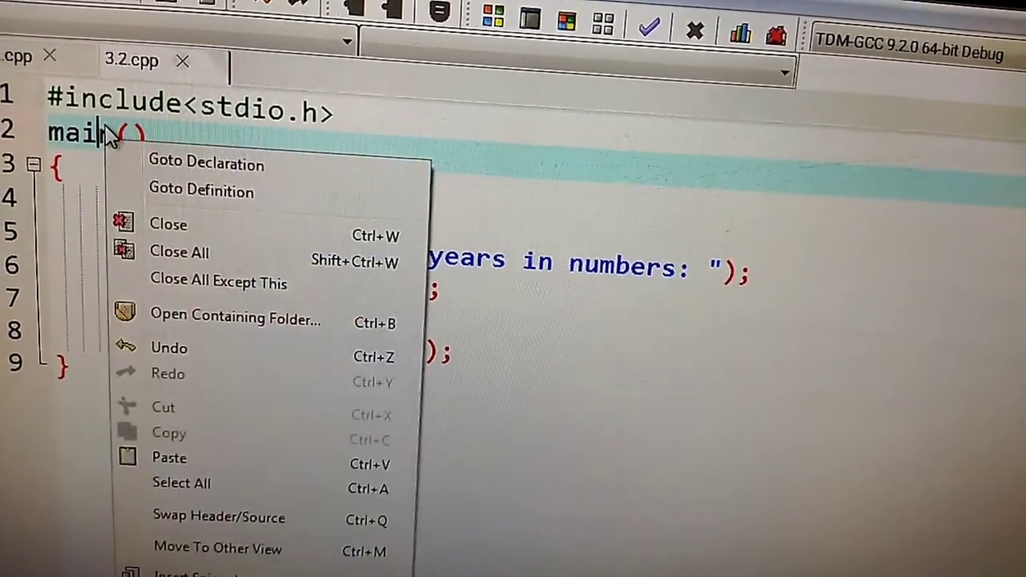